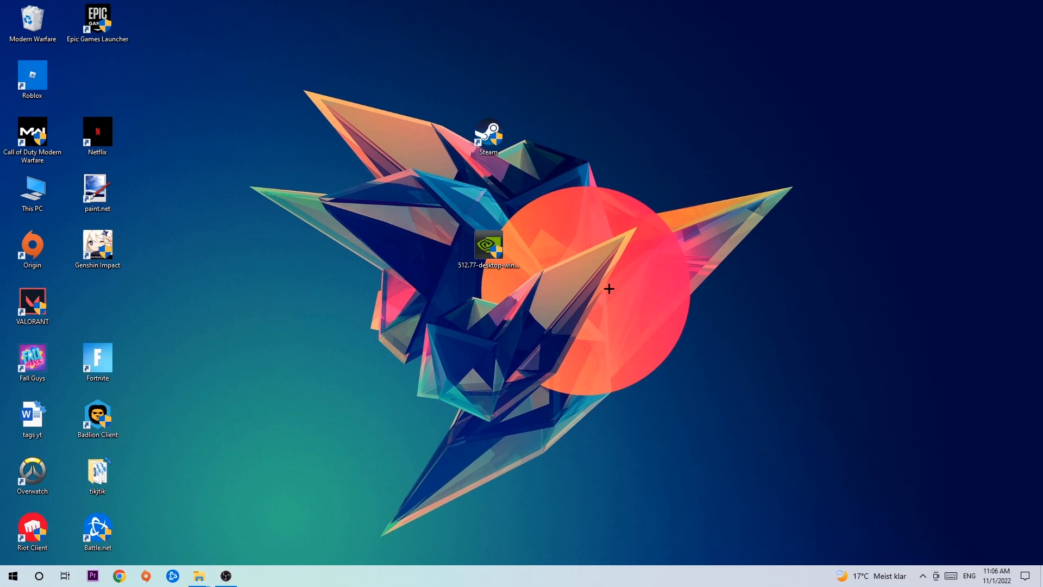
mouse_move(533, 198)
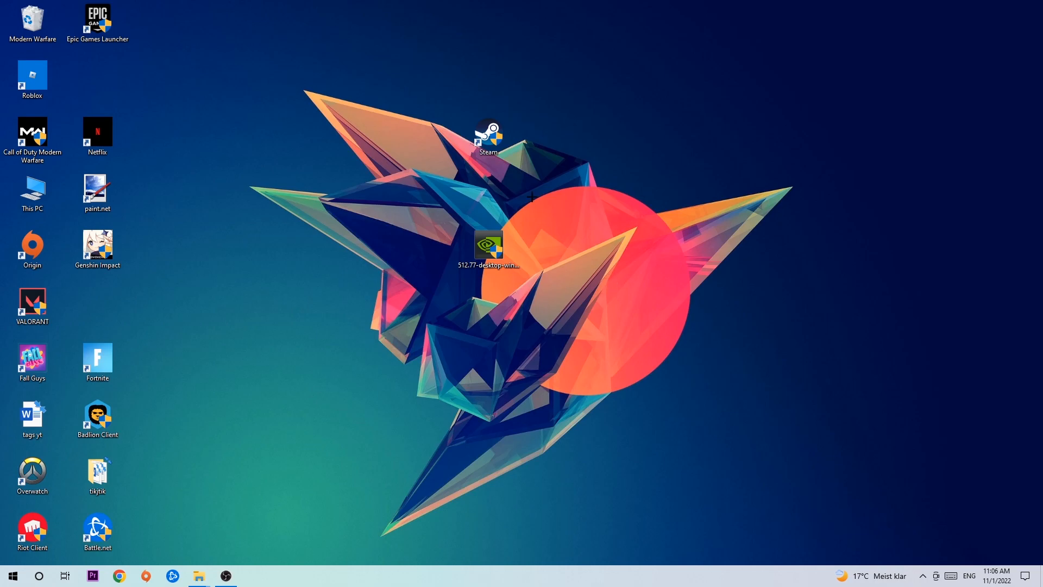
mouse_move(502, 153)
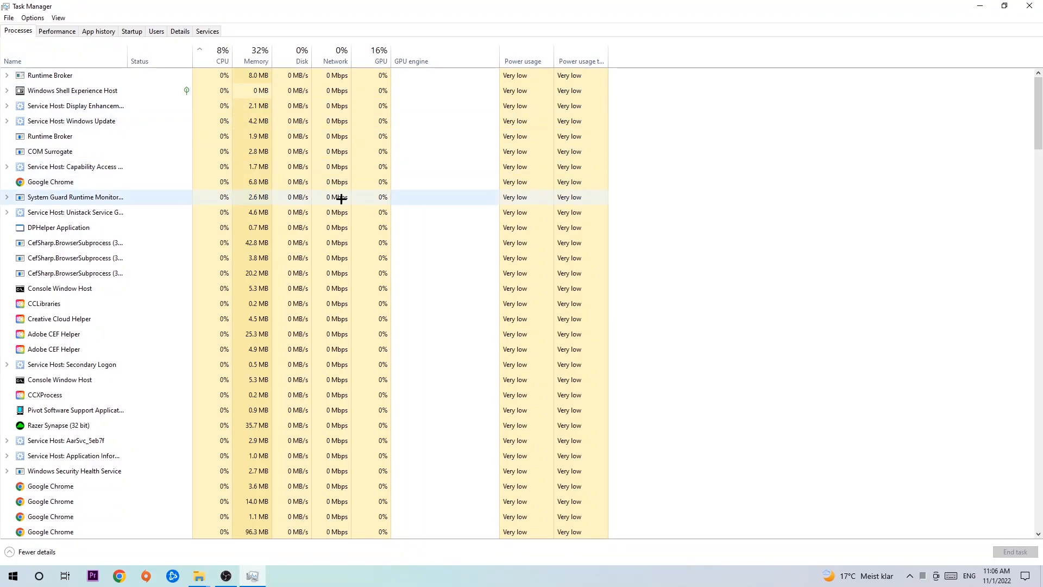
mouse_move(267, 181)
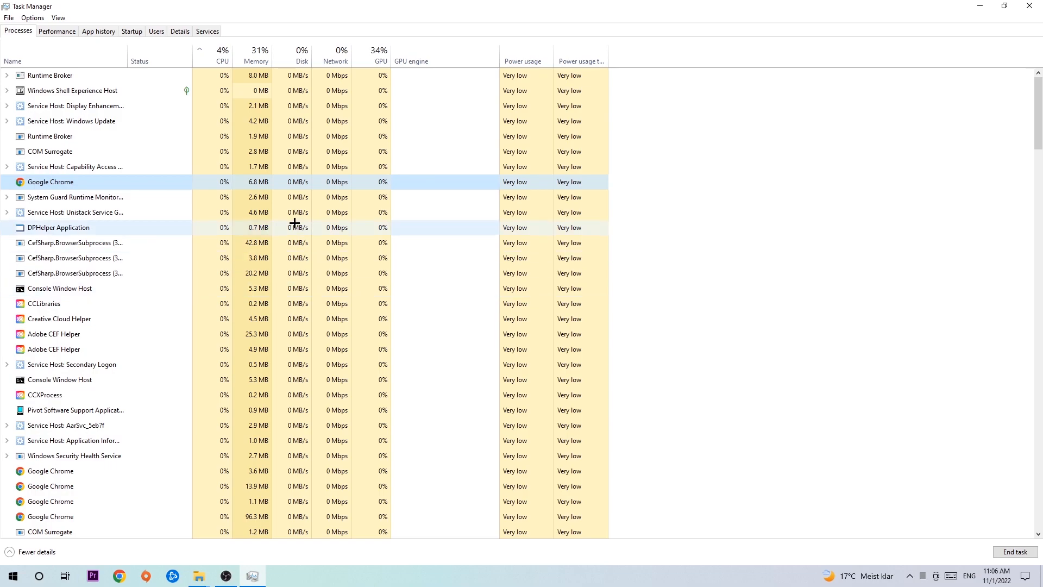
Step: Bring up the process actions for Google Chrome to end its task
right_click(50, 182)
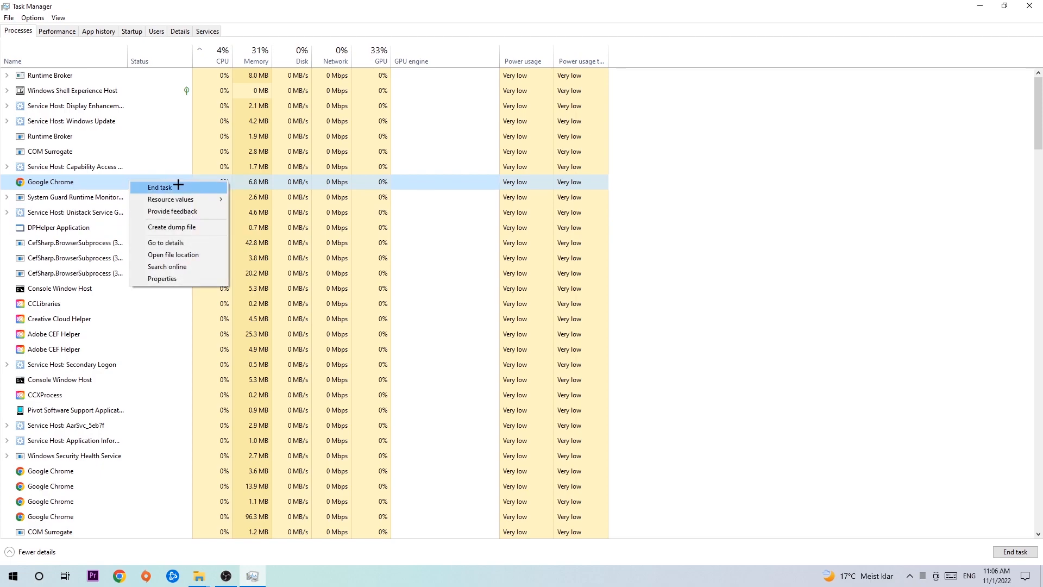
mouse_move(517, 140)
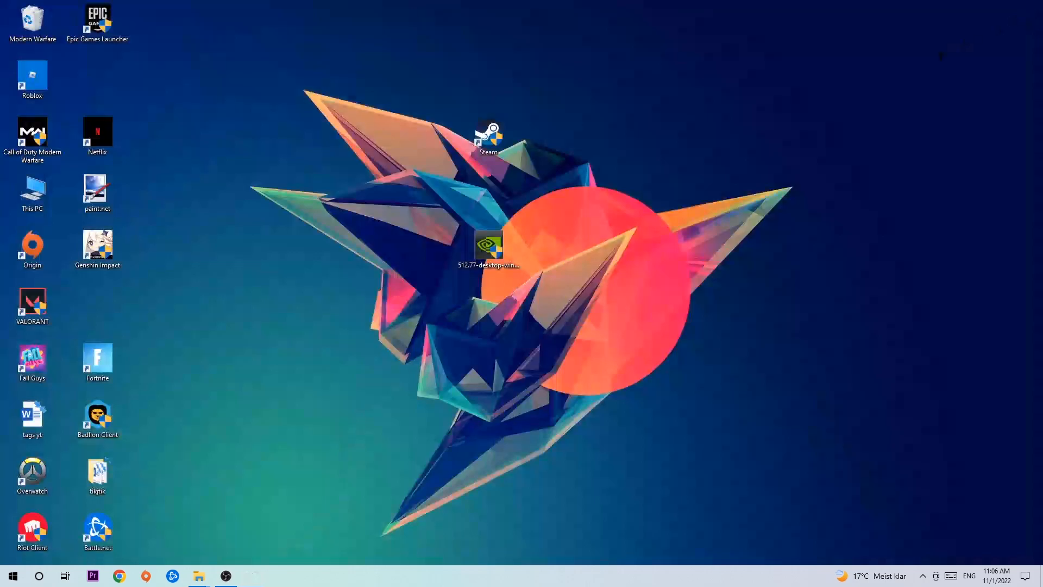
mouse_move(553, 208)
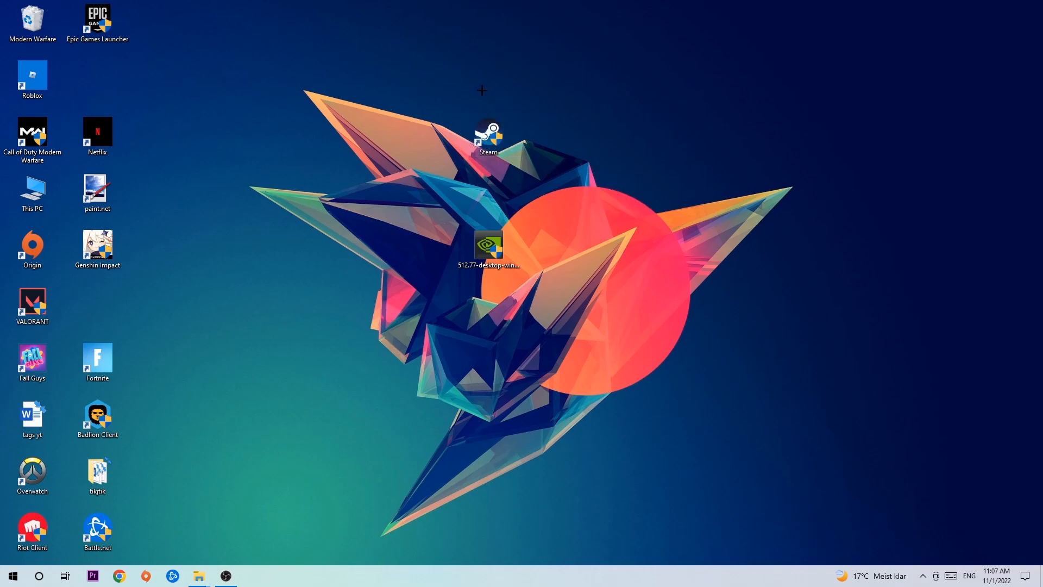
Step: Browse the Start menu apps list, then drag the Steam shortcut left across the desktop
left_click(12, 576)
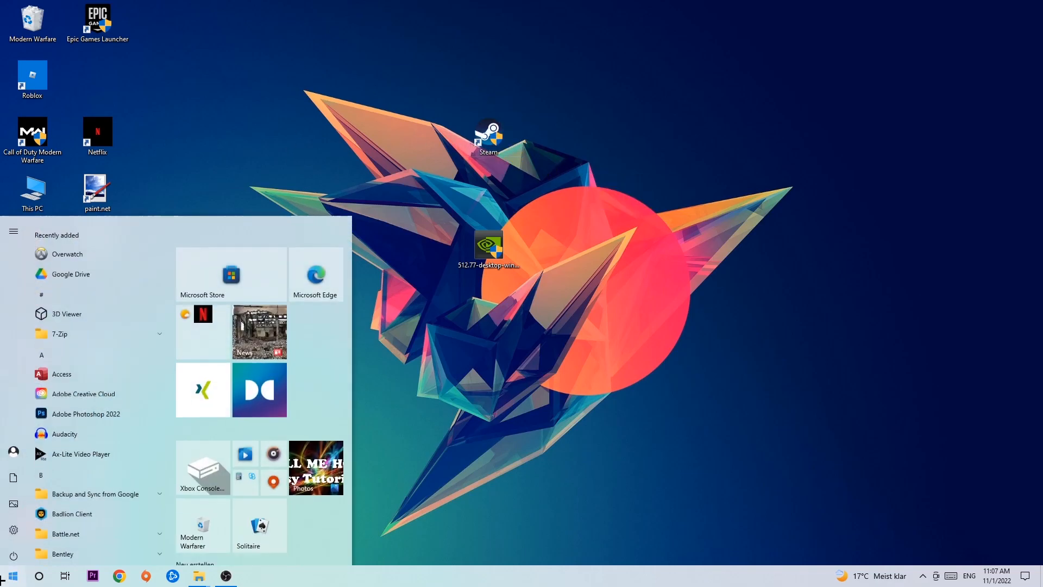
scroll("down", 3)
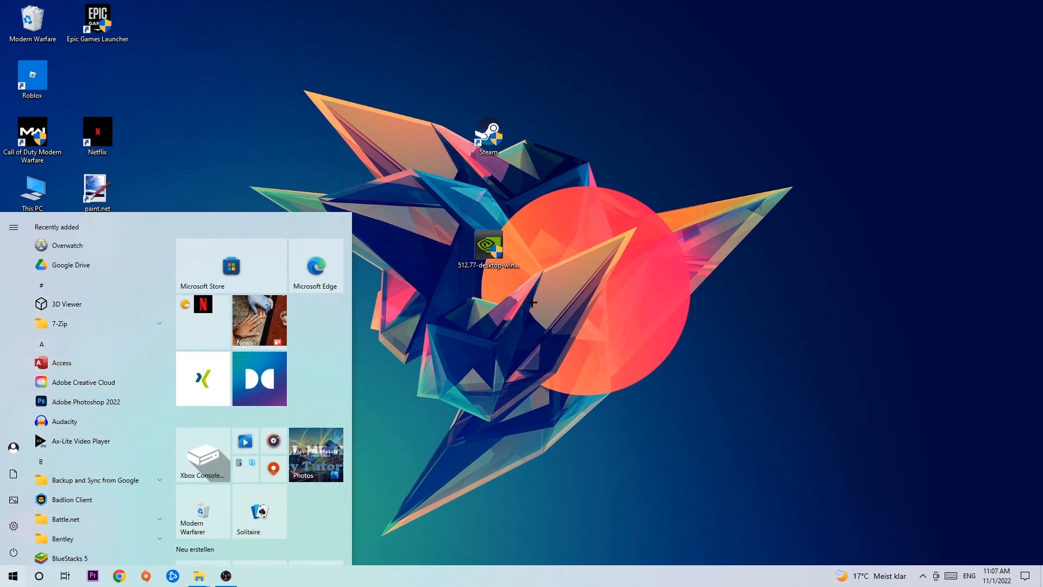
right_click(487, 137)
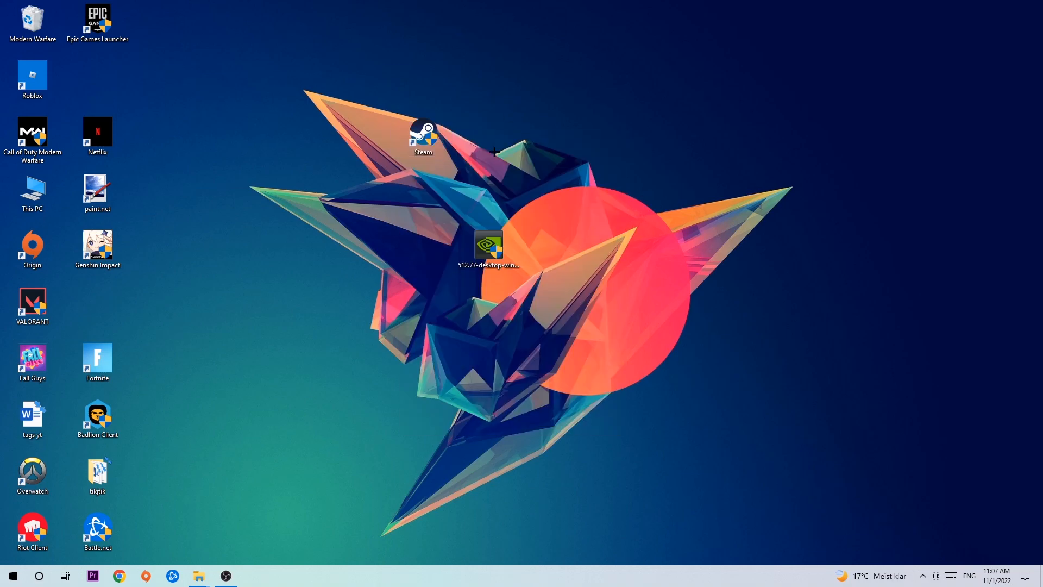
mouse_move(479, 144)
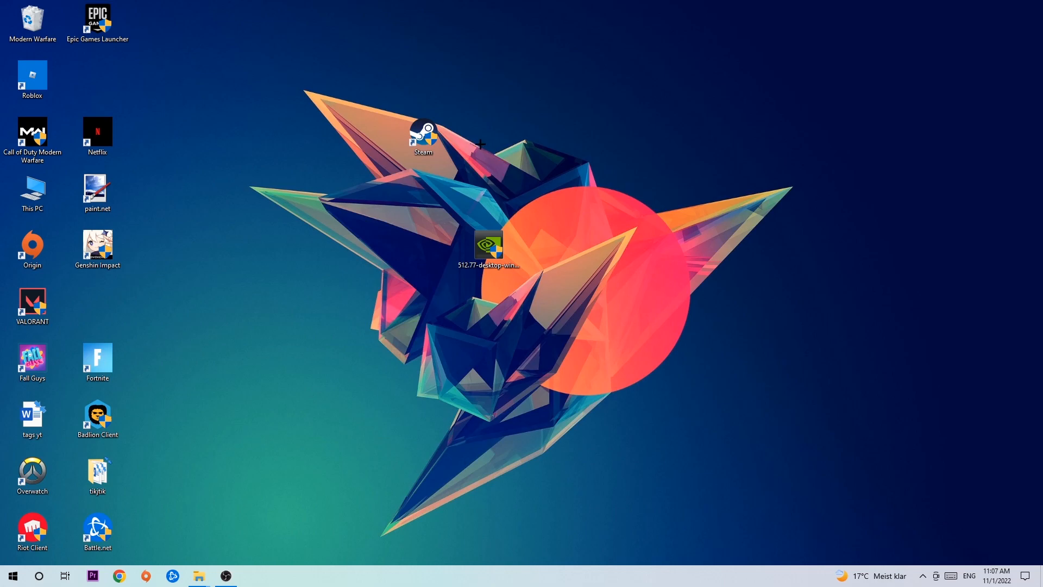
left_click_drag(423, 137, 357, 193)
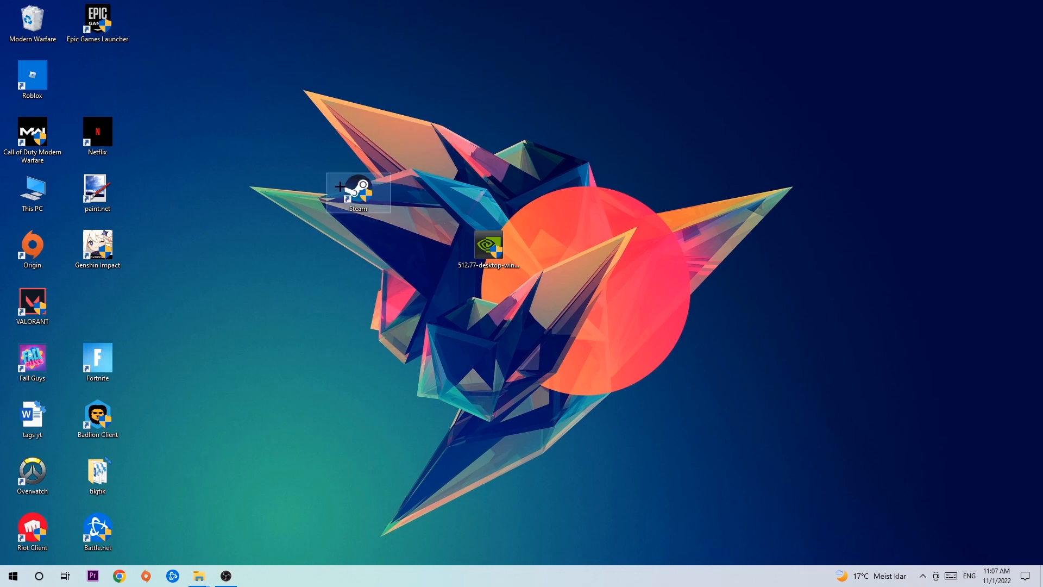
Step: Enable Windows 8 compatibility mode and Run as administrator in Steam's shortcut properties and confirm
right_click(357, 191)
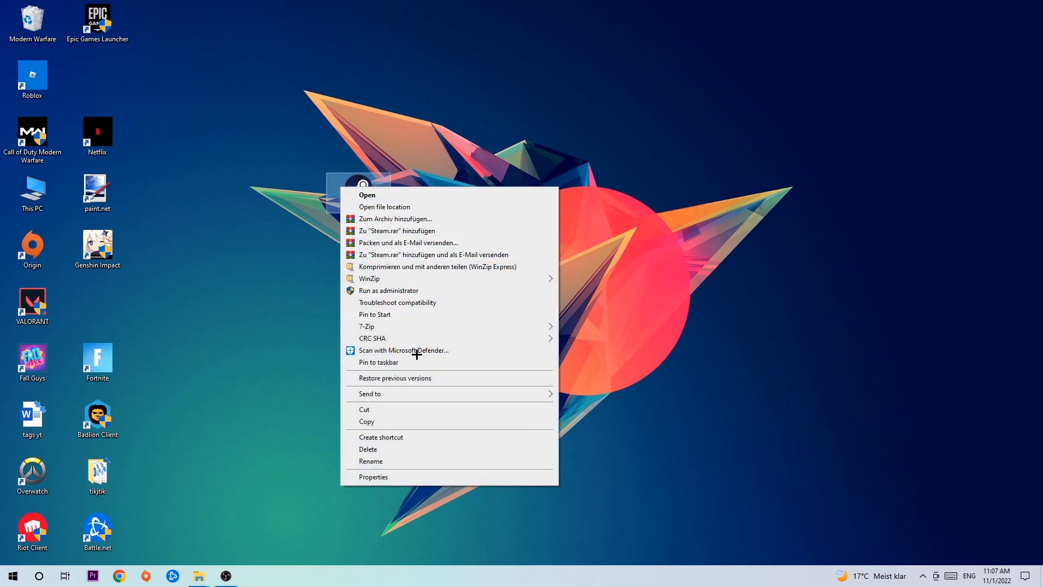
left_click(372, 476)
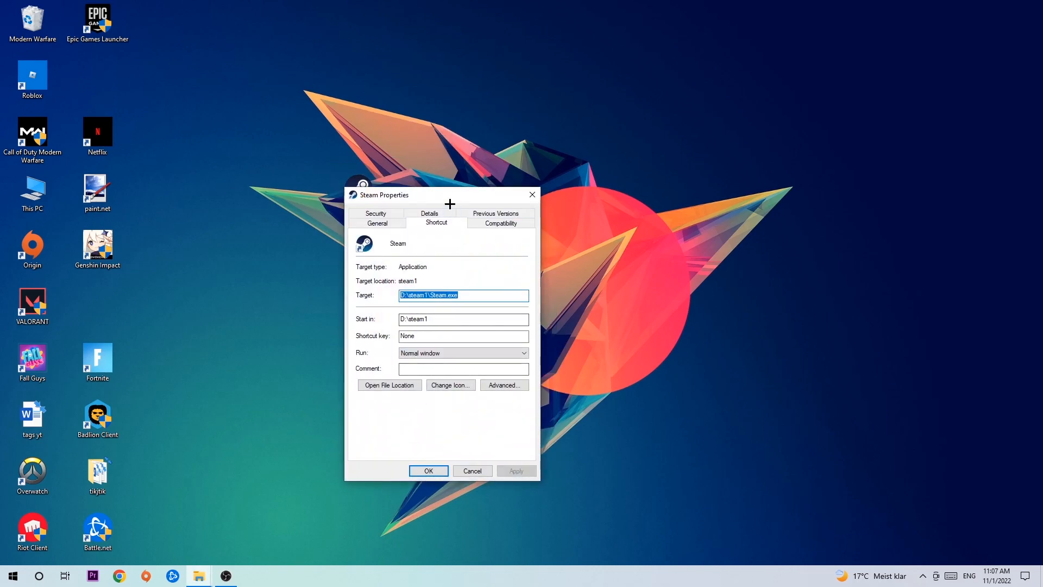
left_click(500, 222)
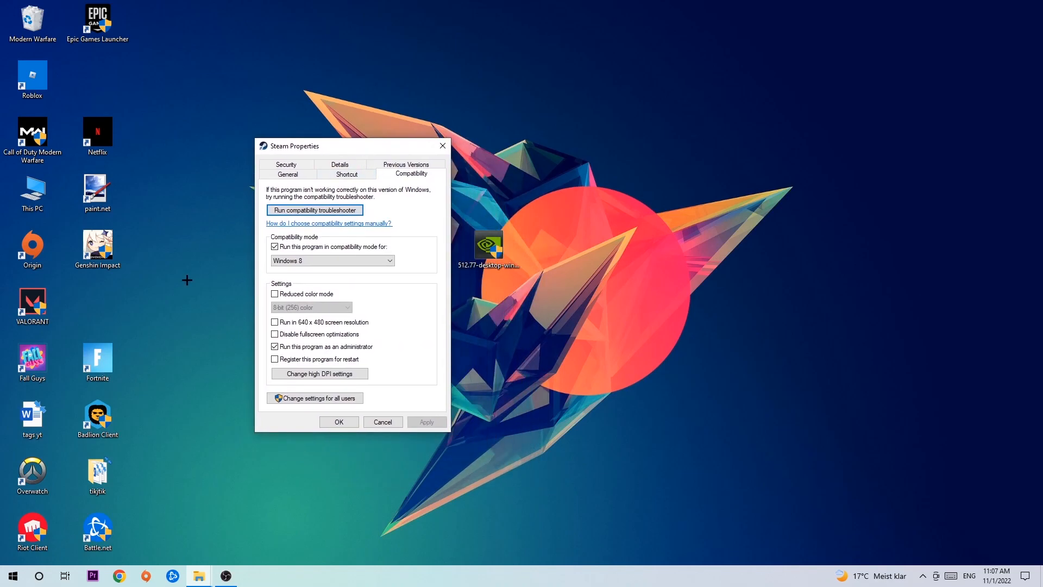
mouse_move(294, 257)
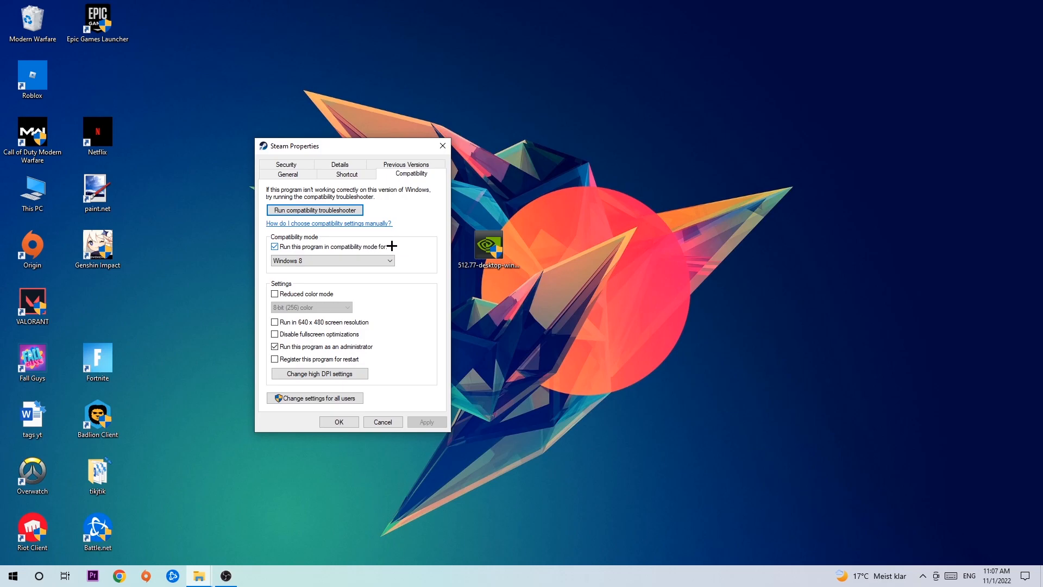
mouse_move(308, 340)
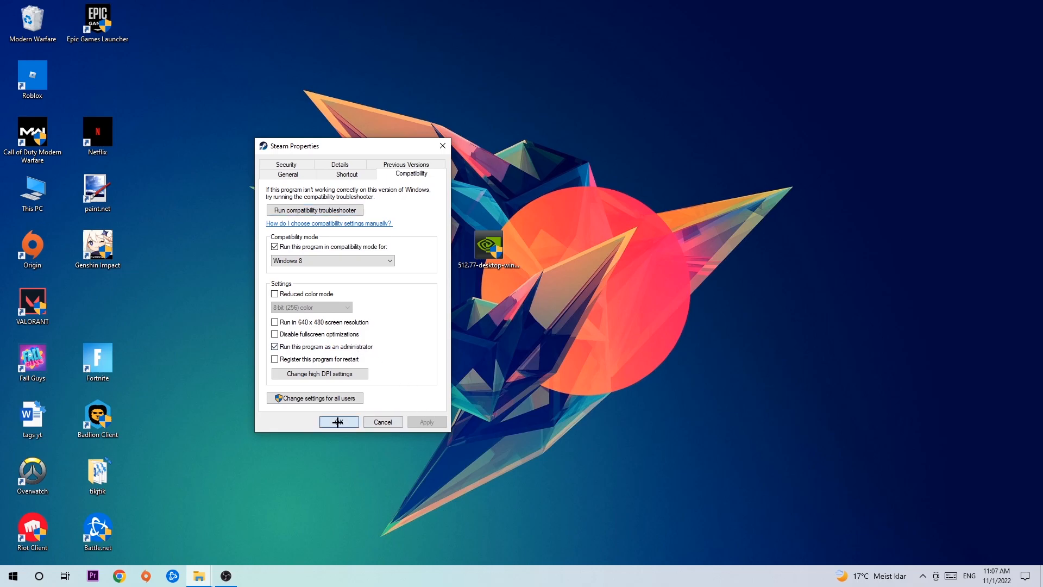
left_click(339, 421)
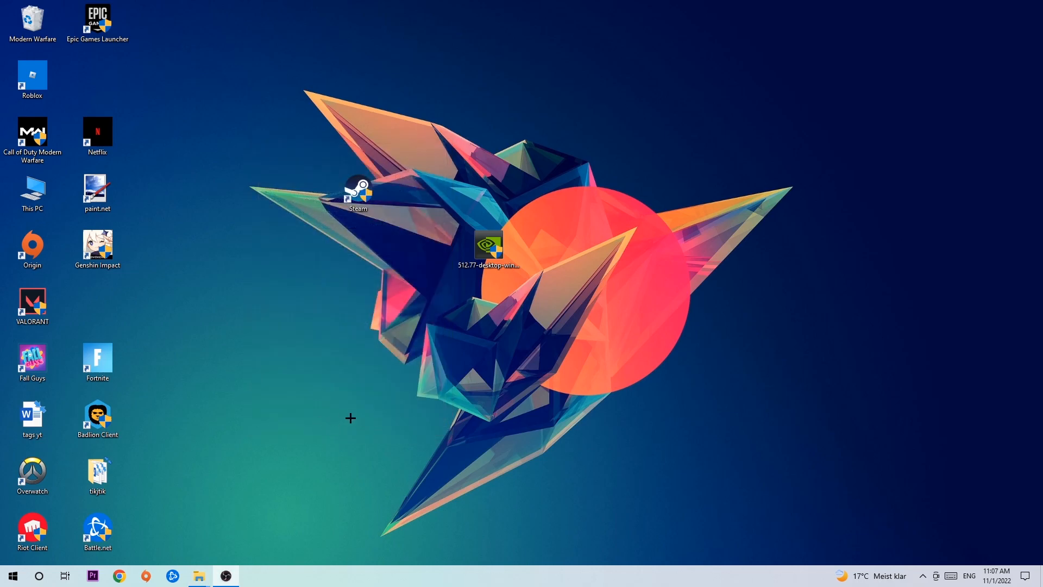
mouse_move(351, 336)
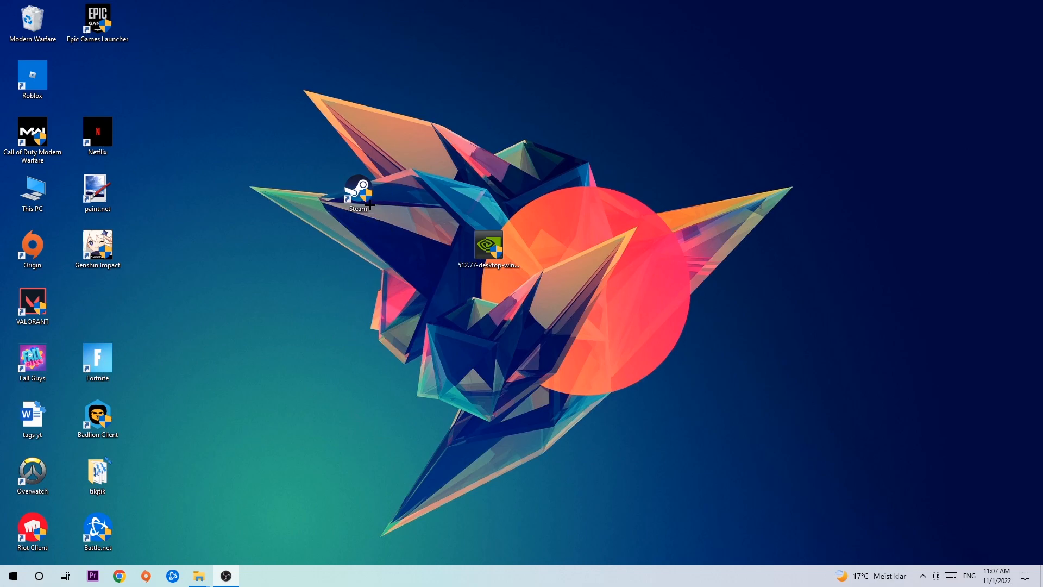
left_click(360, 193)
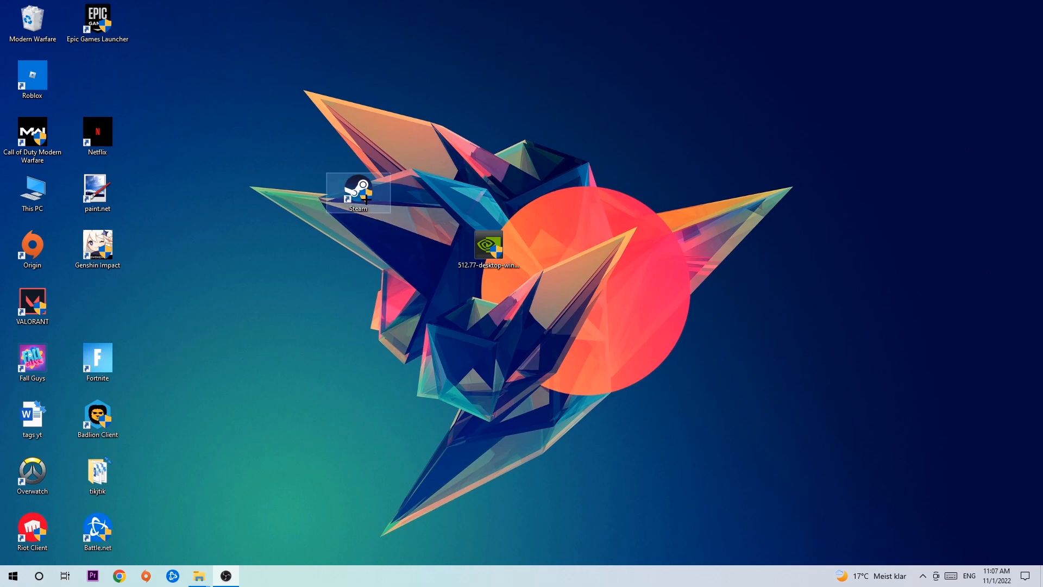